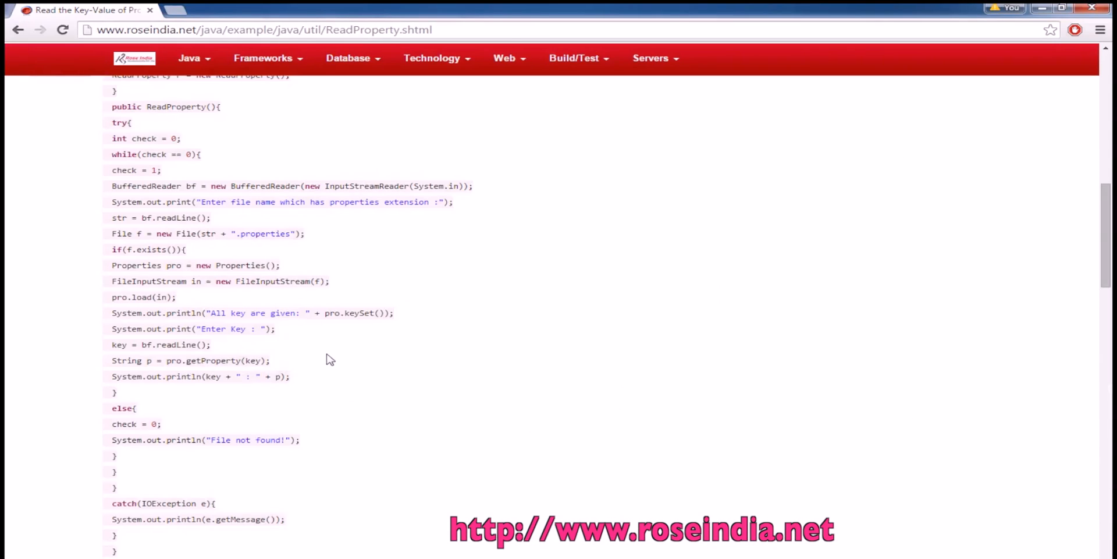
- Bring the ReadProperty source into view and highlight the key argument in getProperty(key)
scroll(up, 3)
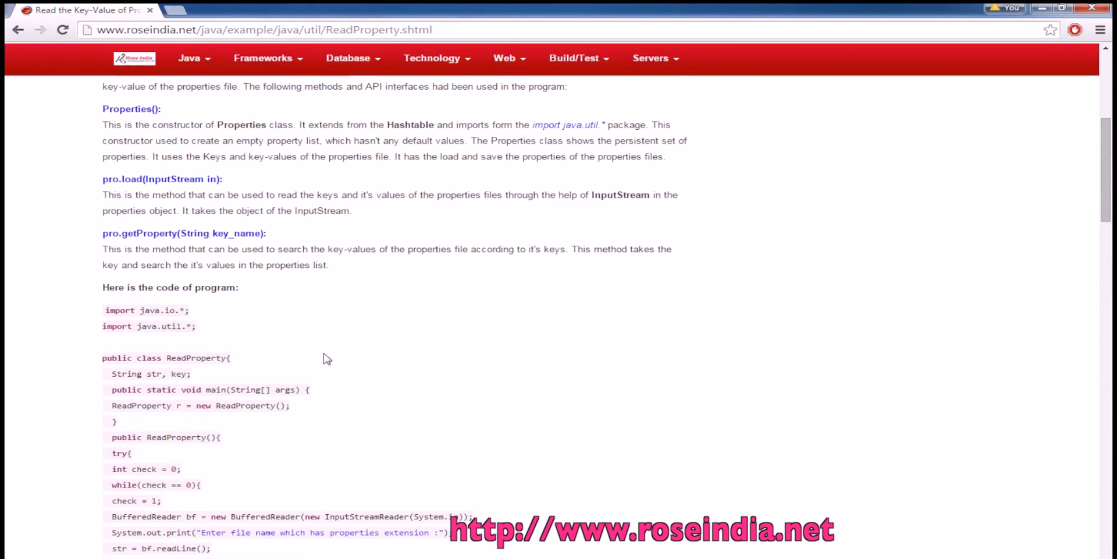
scroll(down, 3)
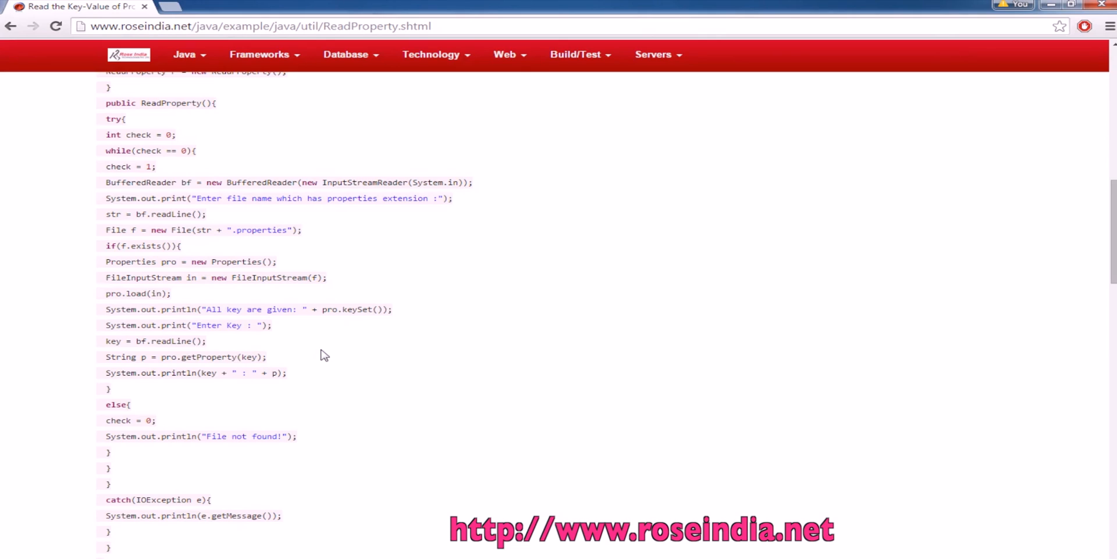
mouse_move(194, 359)
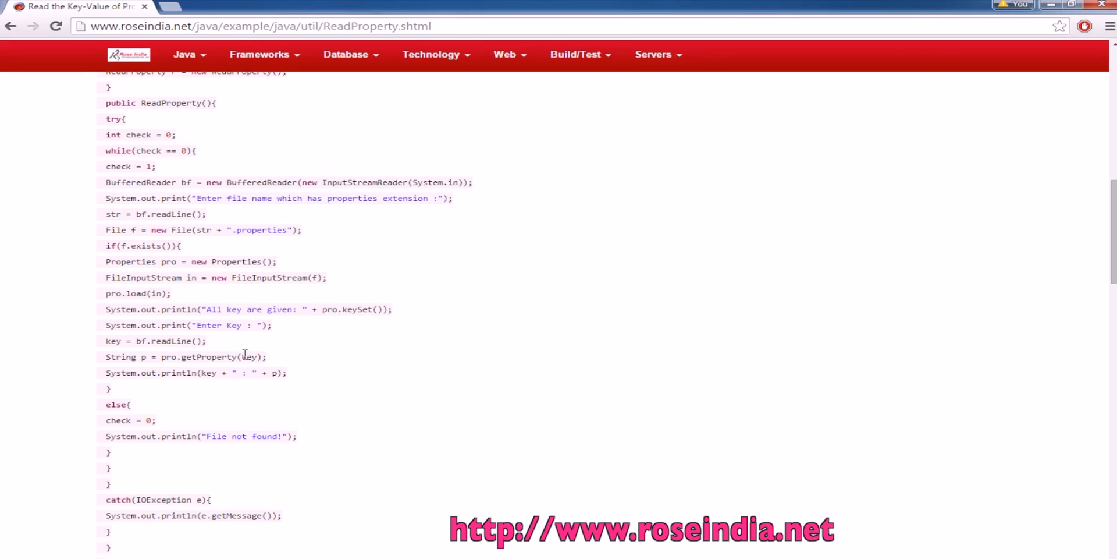
double_click(248, 356)
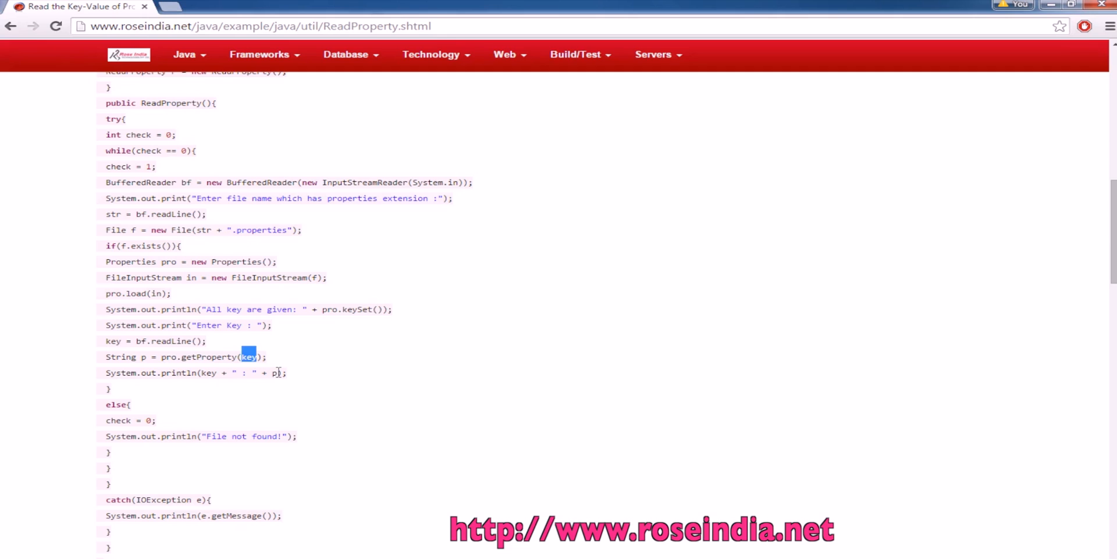
mouse_move(395, 456)
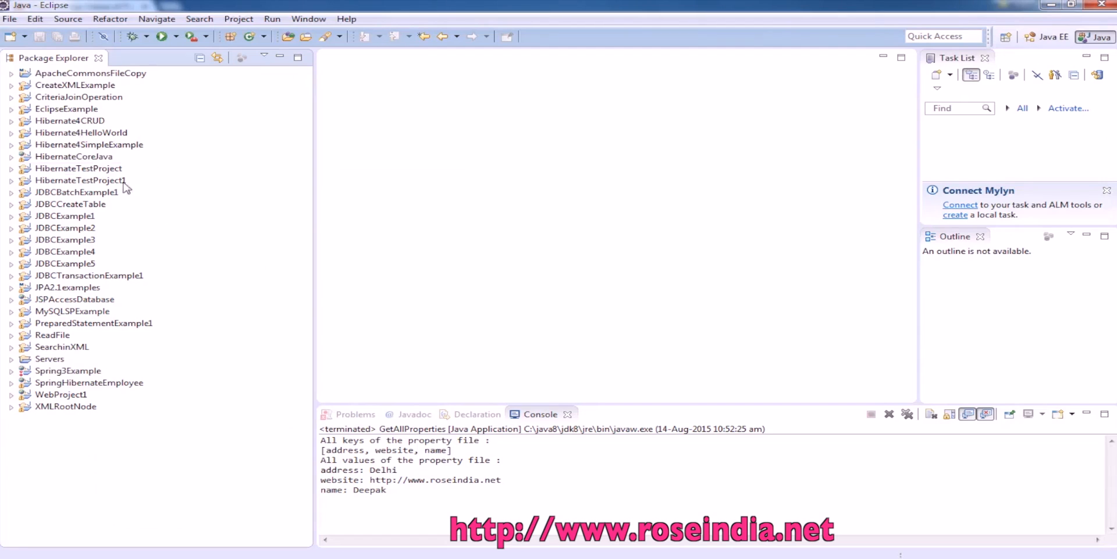
- Create a new Java project named PropertyFileExample via File > New > Java Project
click(10, 19)
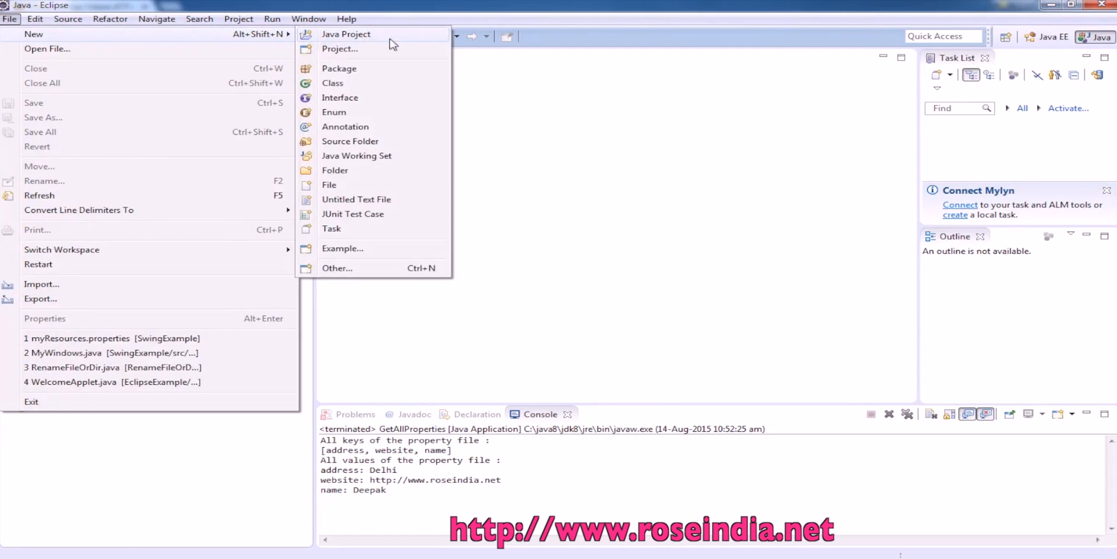
click(346, 33)
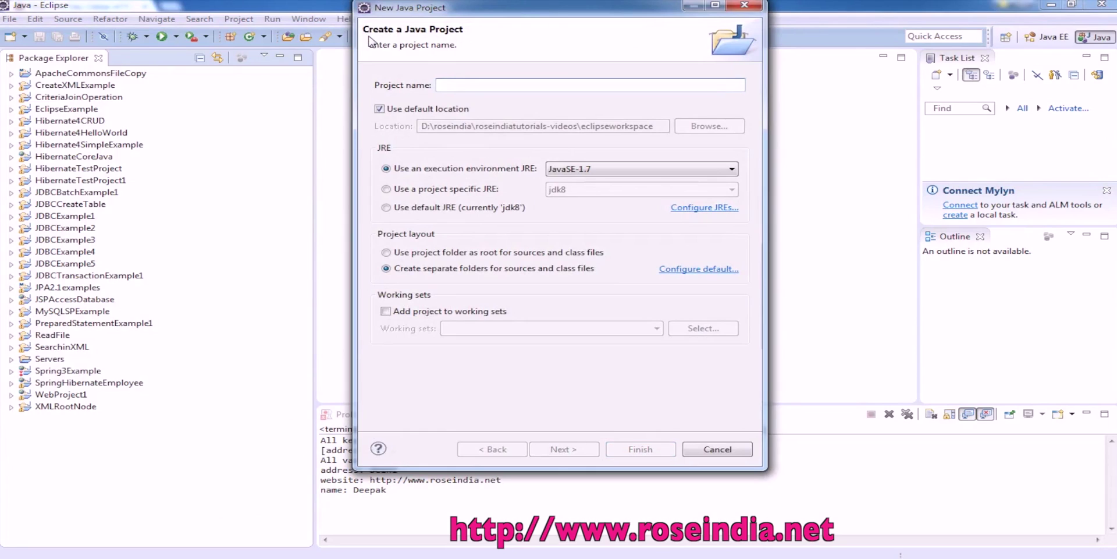
text(PropertyFileE)
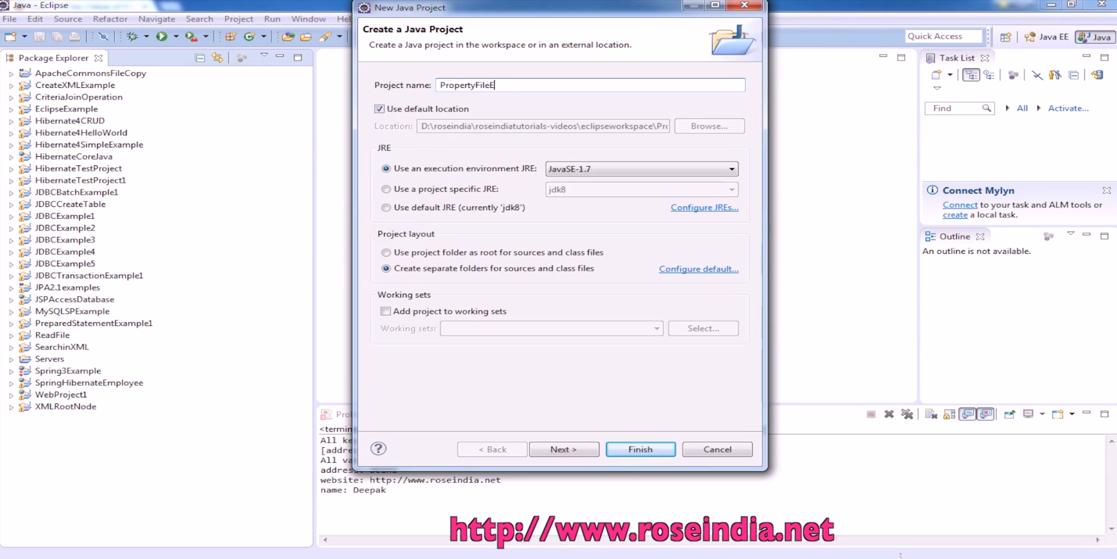
text(xample)
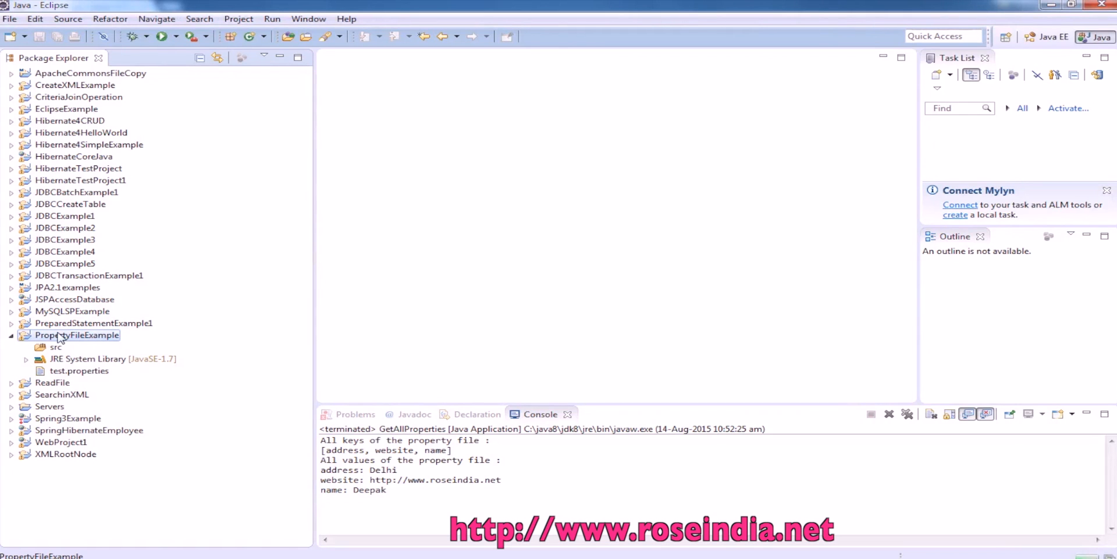
- Add a package named net.roseindia inside the src folder of PropertyFileExample
right_click(76, 335)
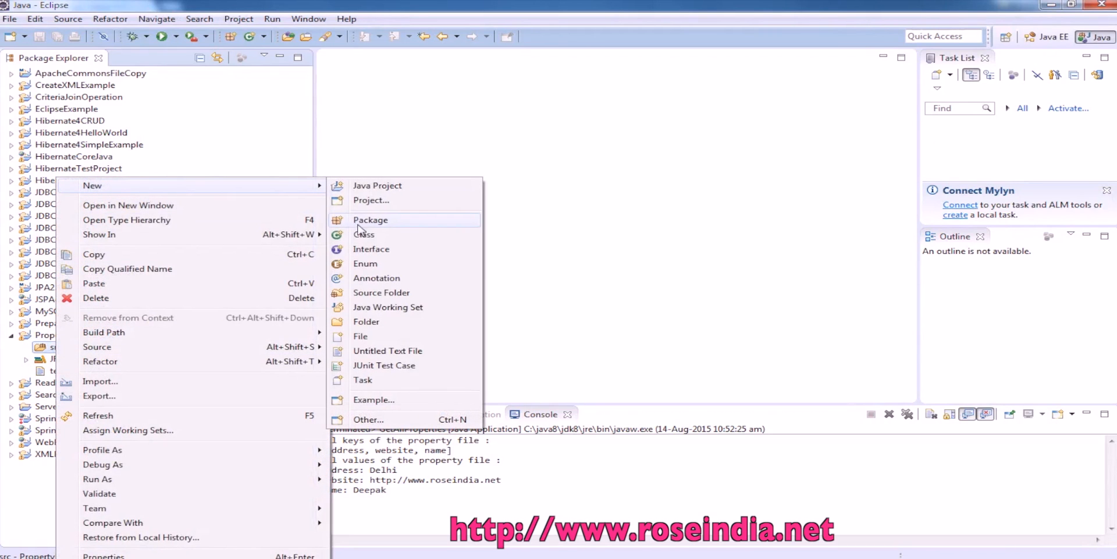
click(370, 219)
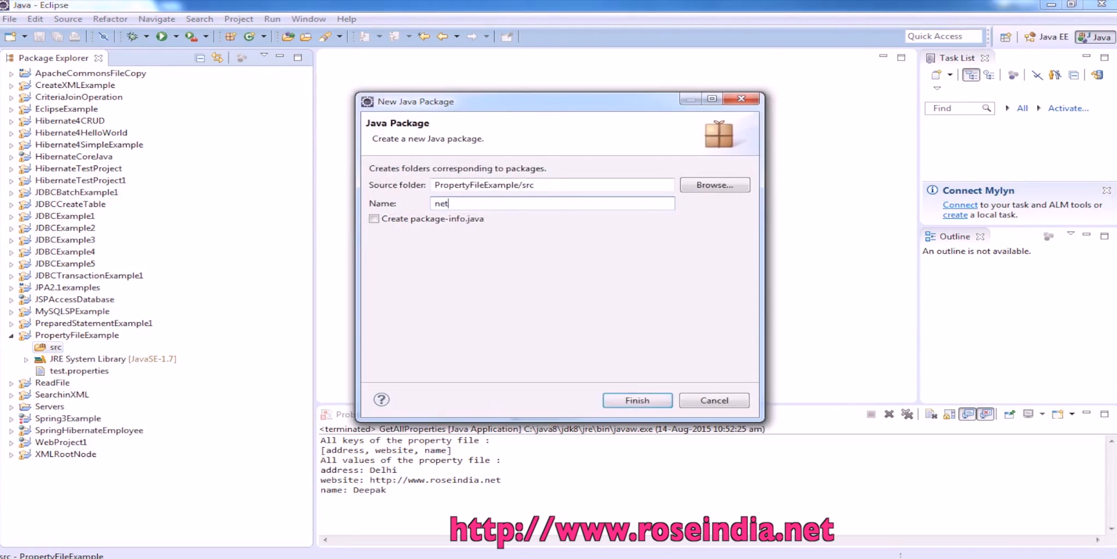
text(.roseindia)
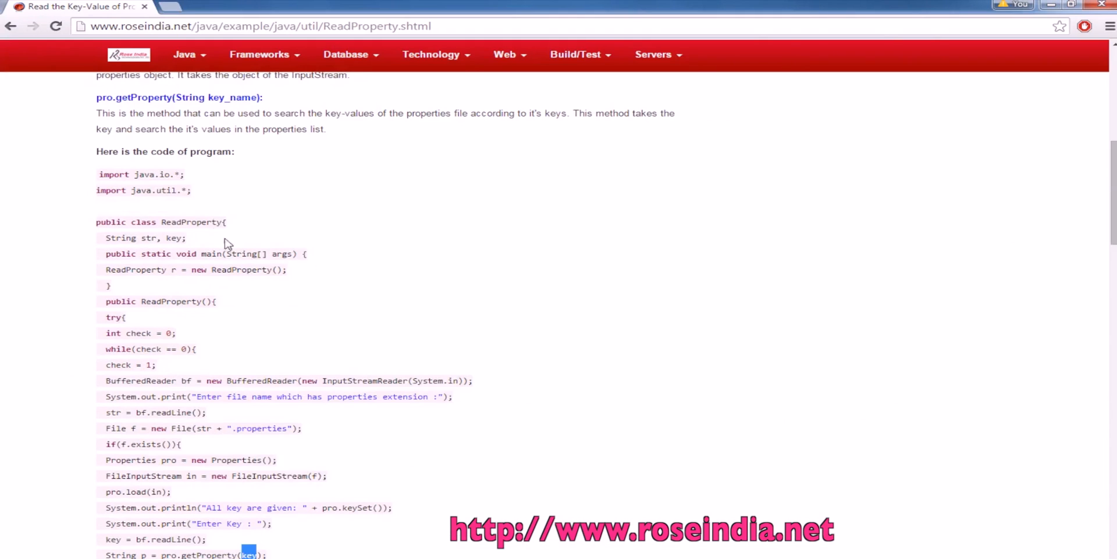
double_click(190, 222)
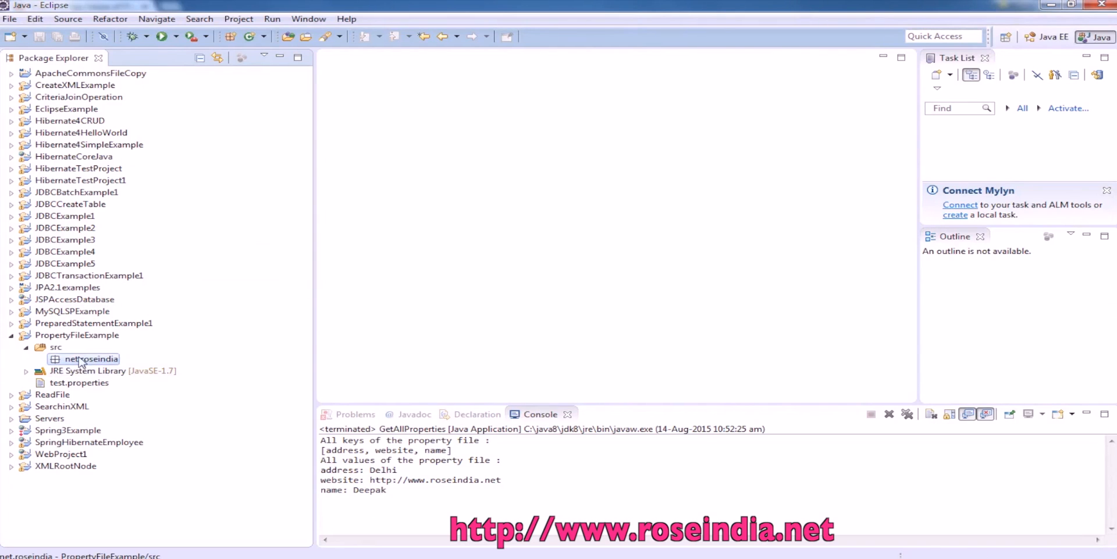
- Create class ReadProperty in net.roseindia and paste the tutorial's property-reading code into it
right_click(90, 358)
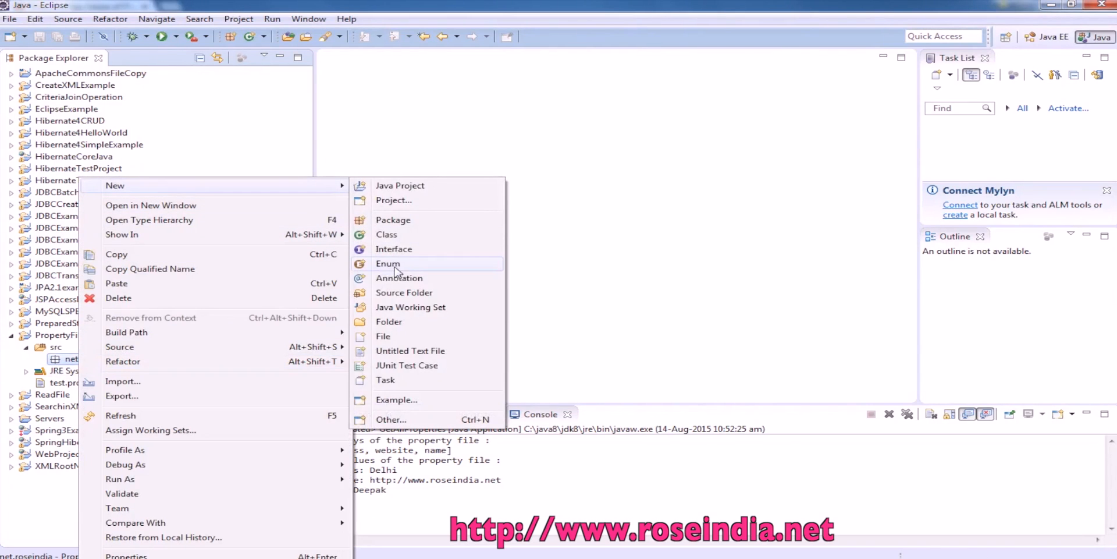
click(387, 234)
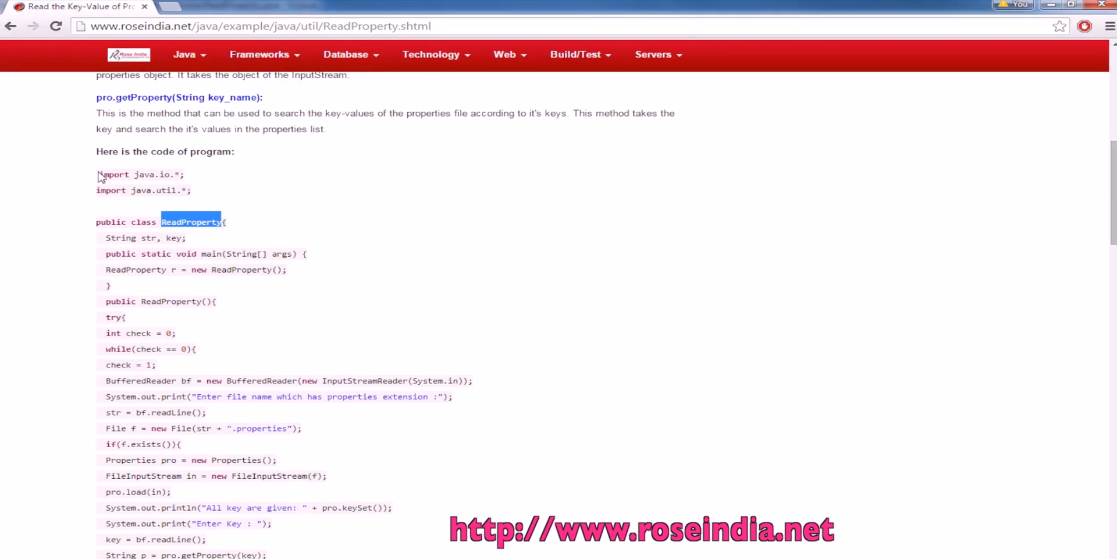
scroll(down, 3)
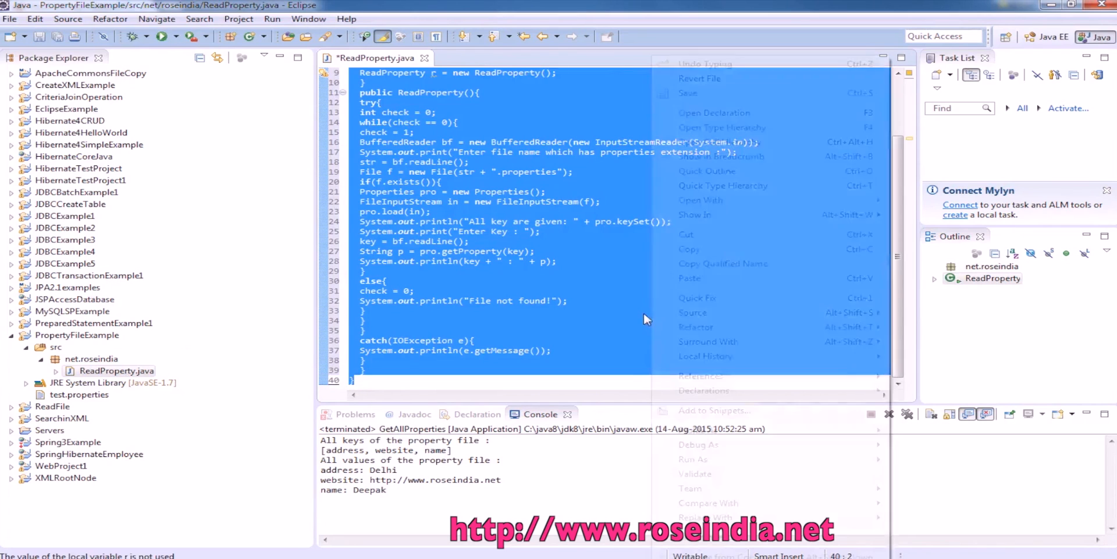
- Reformat the pasted ReadProperty code with Source > Format and review the result
click(692, 312)
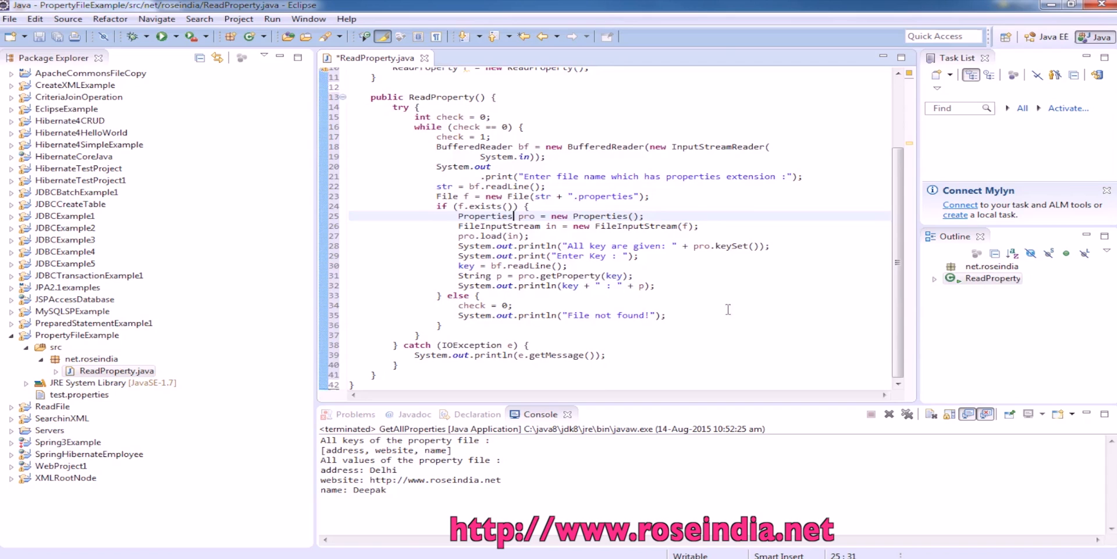
scroll(up, 3)
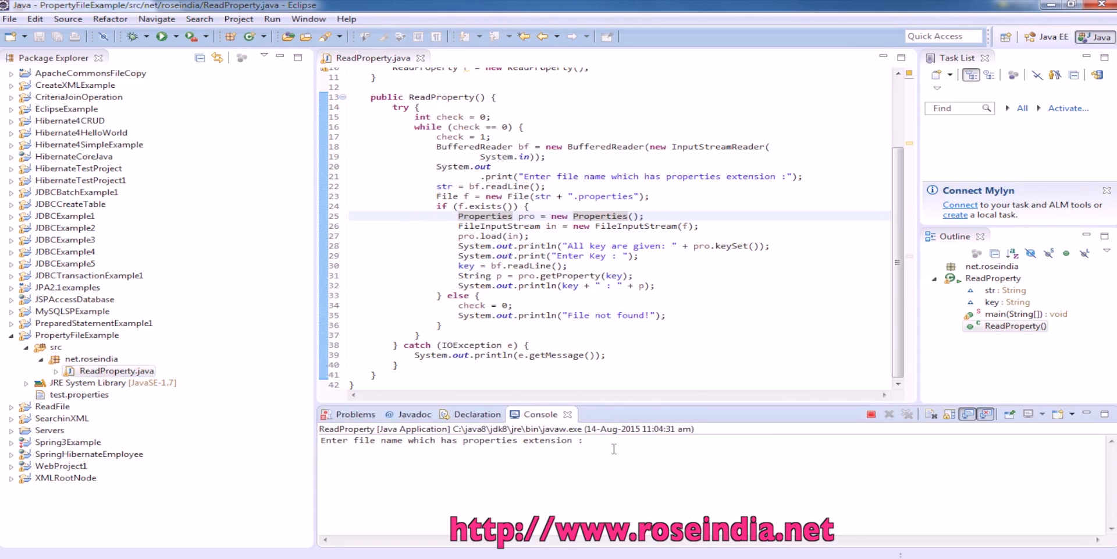
- Answer the console prompts with file test and key address, getting Delhi printed, and highlight the key
text(test)
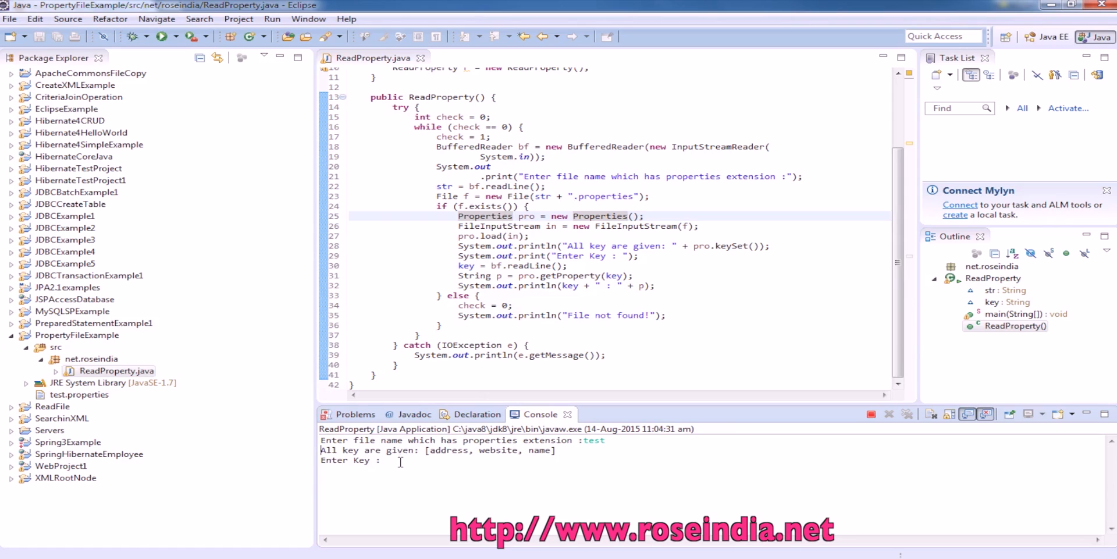
text(address)
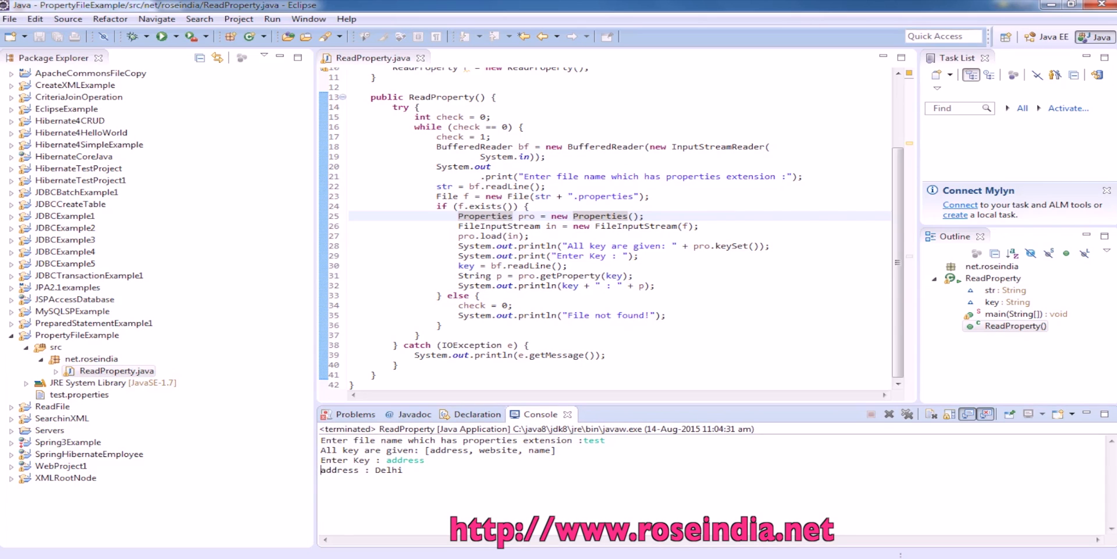
double_click(405, 459)
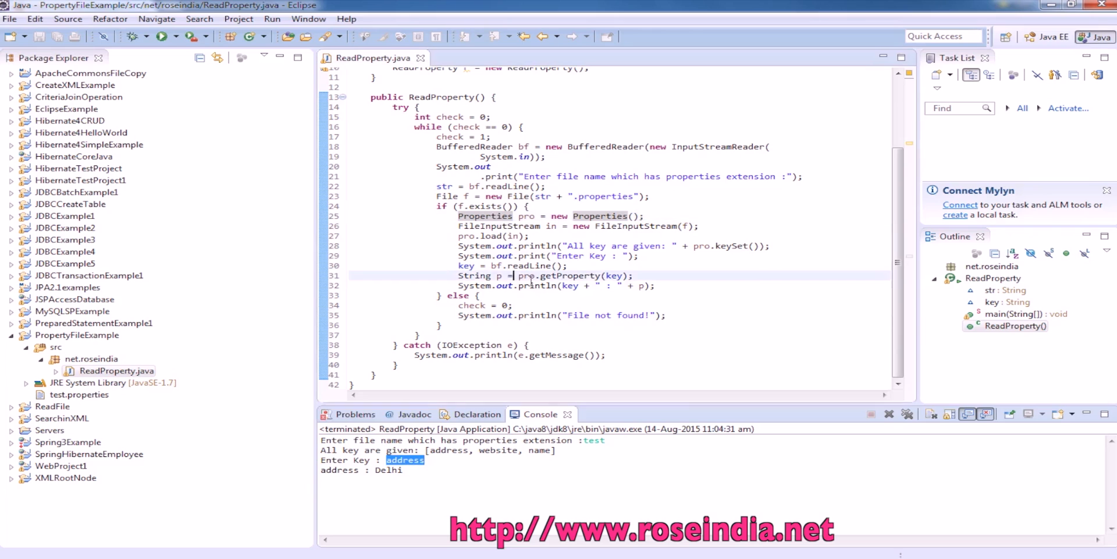
double_click(615, 276)
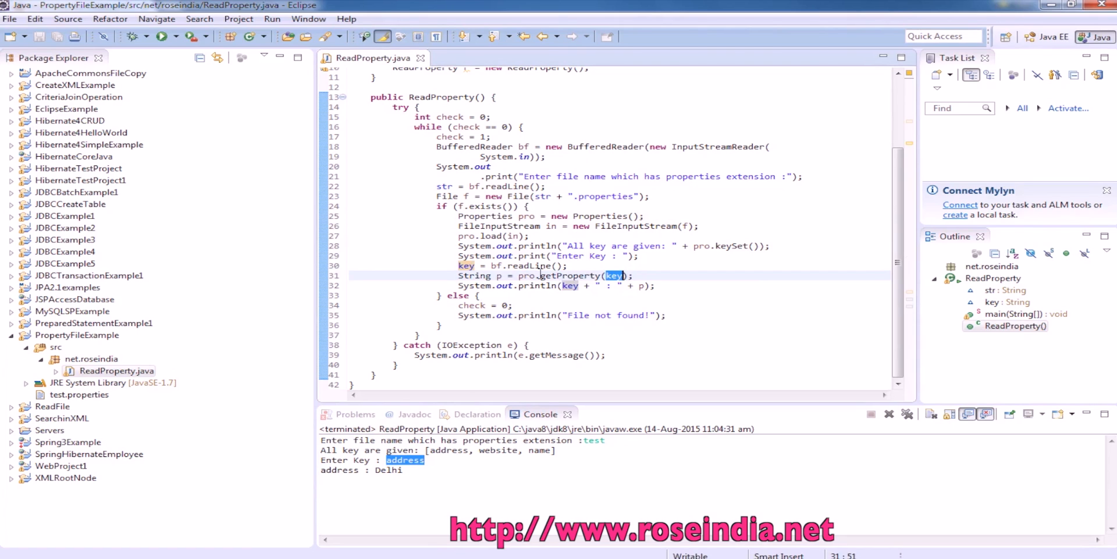
click(597, 276)
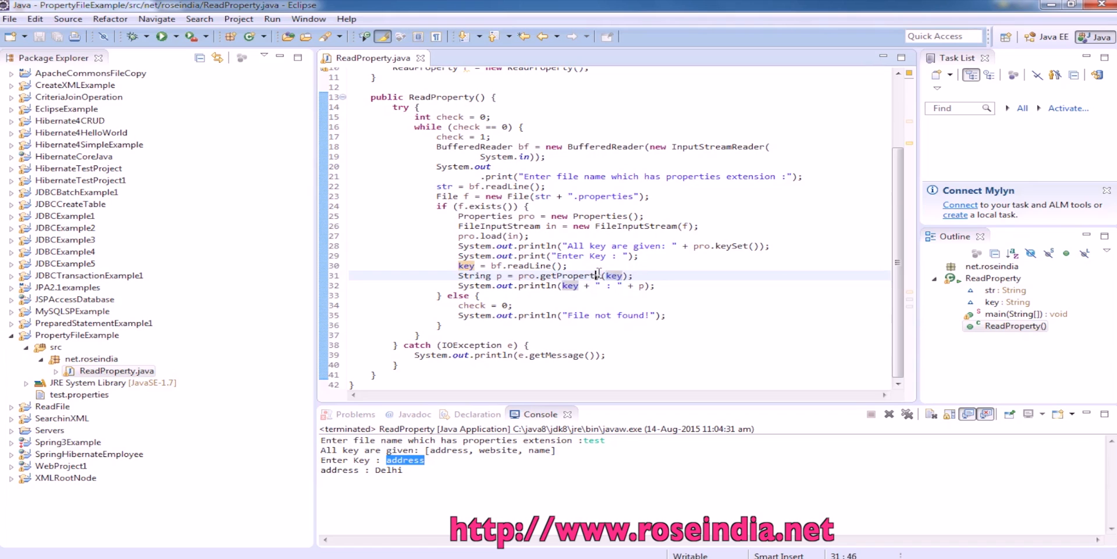
scroll(up, 3)
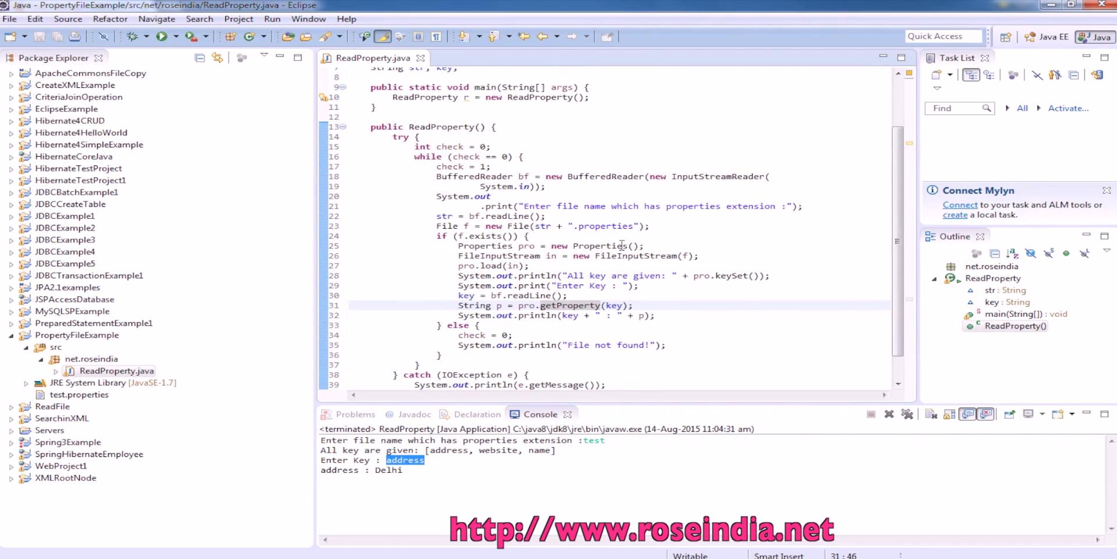
click(620, 255)
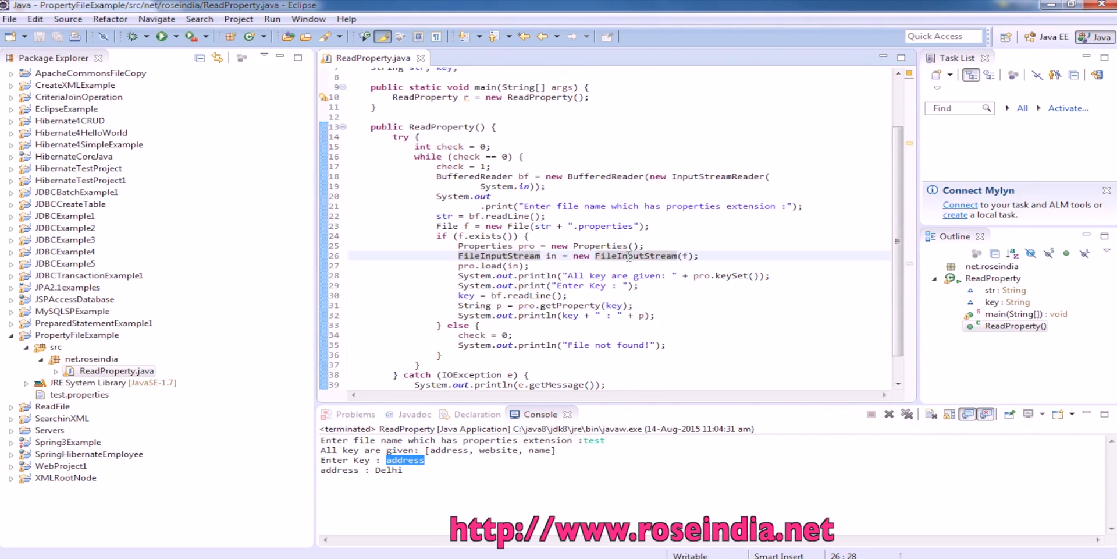
double_click(687, 255)
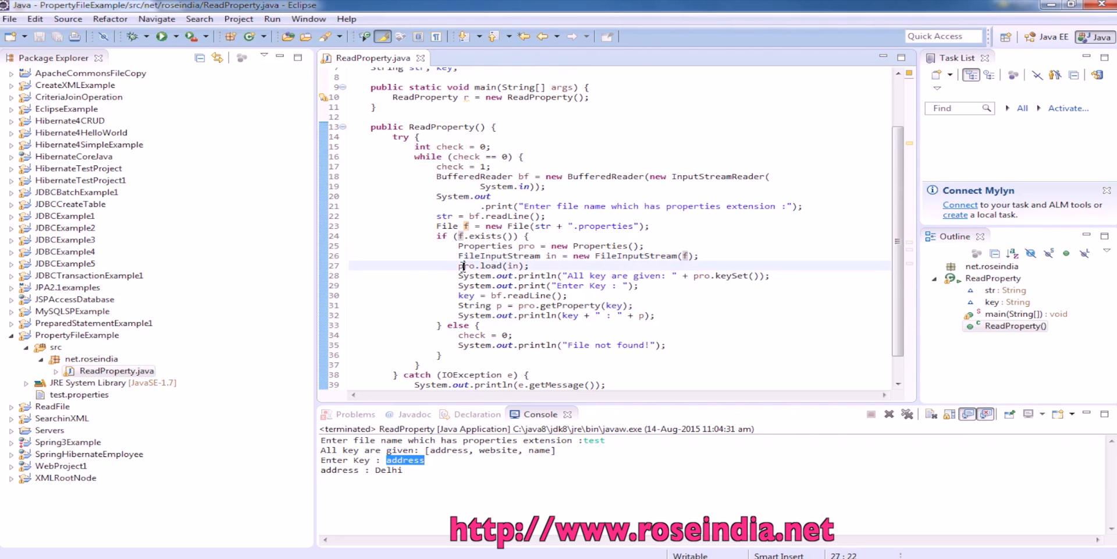
double_click(465, 265)
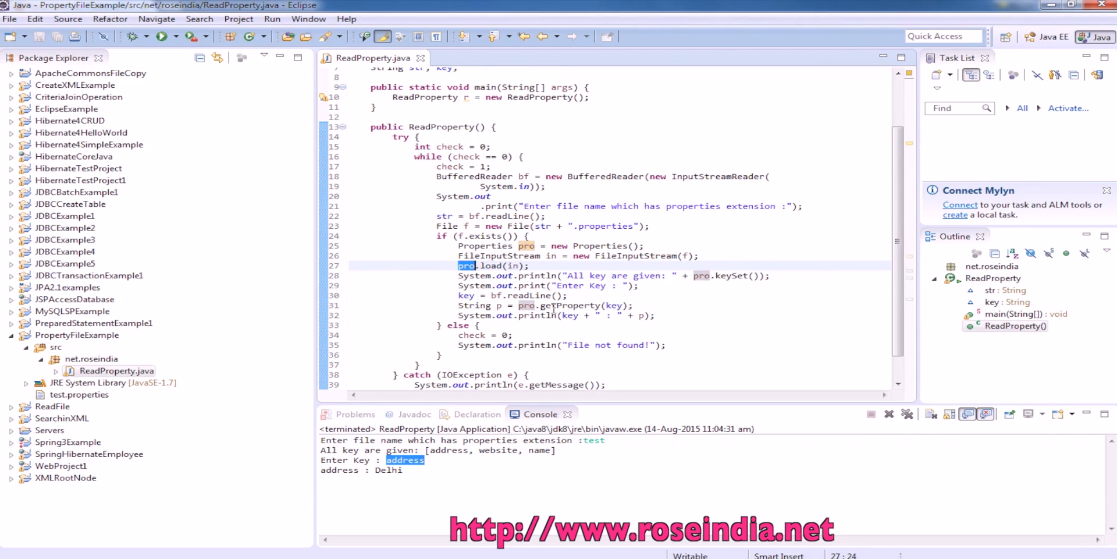
mouse_move(548, 304)
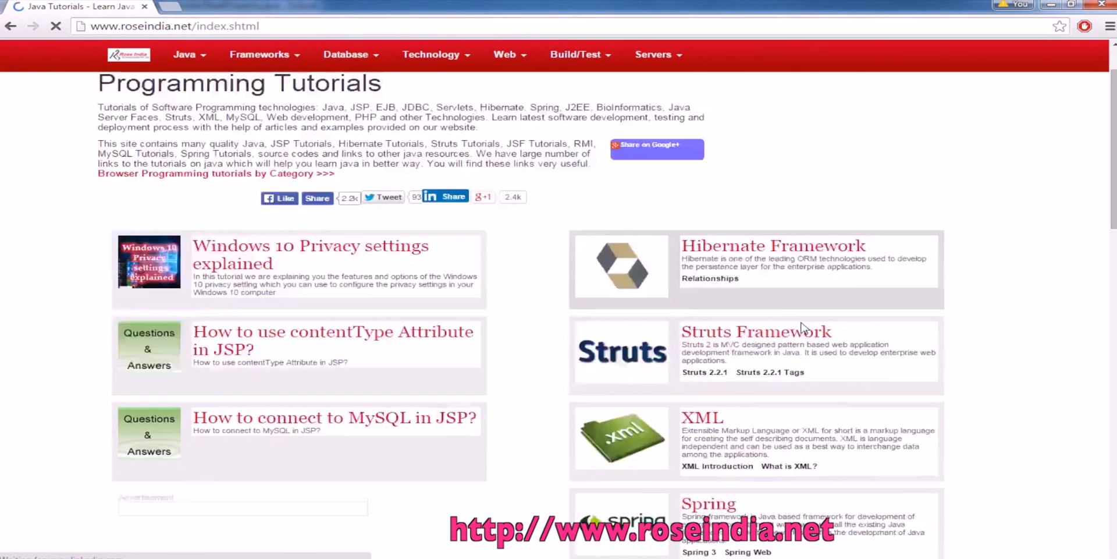
- Scroll down the RoseIndia Programming Tutorials home page to browse its topic listings
scroll(down, 3)
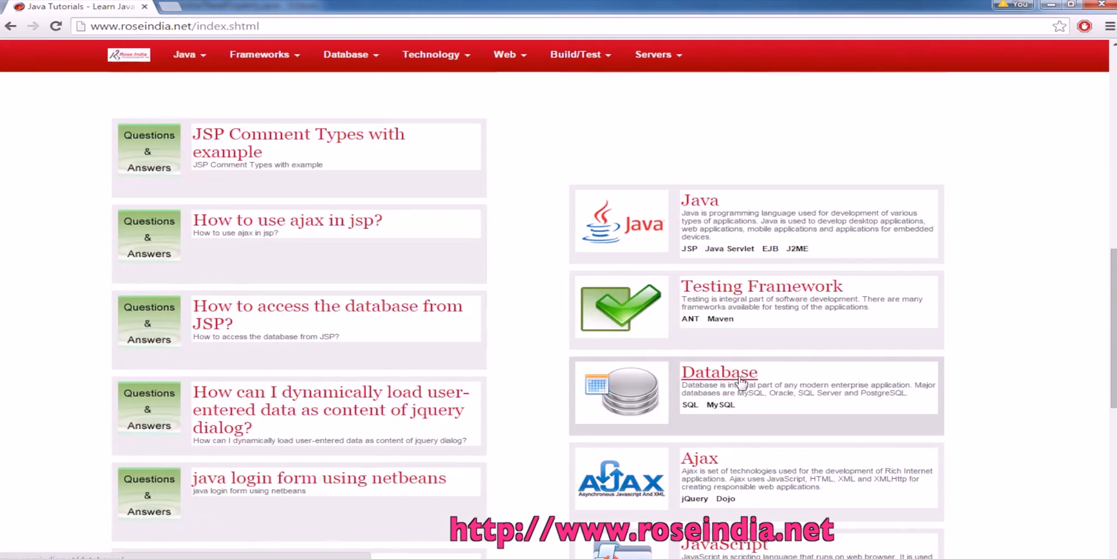
mouse_move(816, 354)
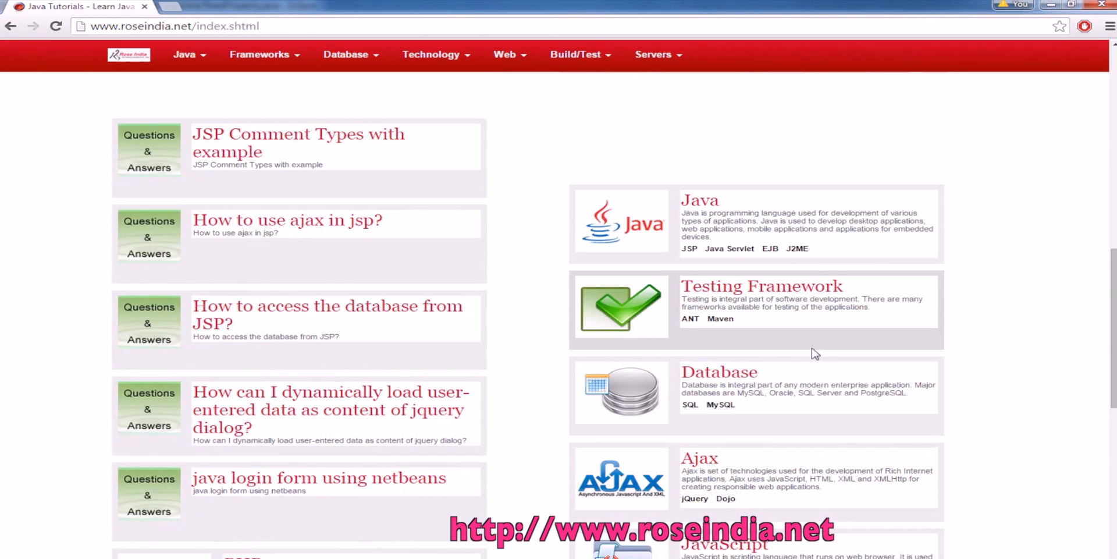